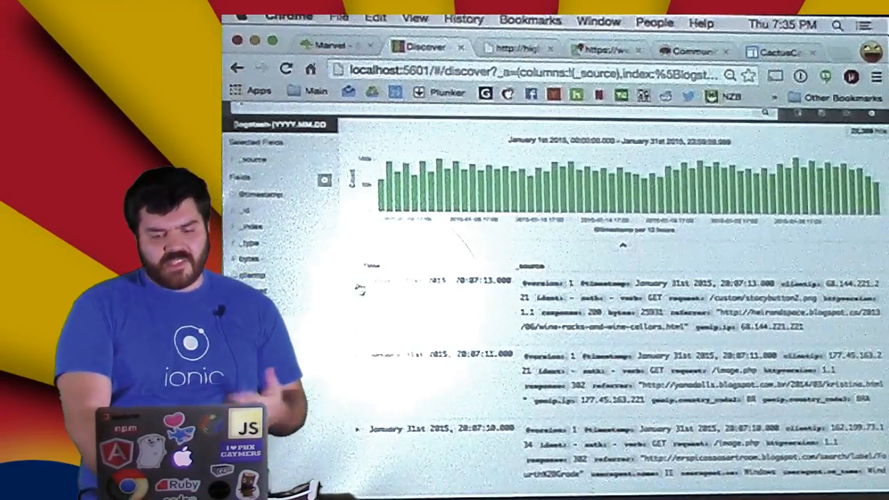
Step: Limit Discover results to February 12th 2015 and rerun the search for newer entries
{"action": "left_click", "coordinate": [359, 283]}
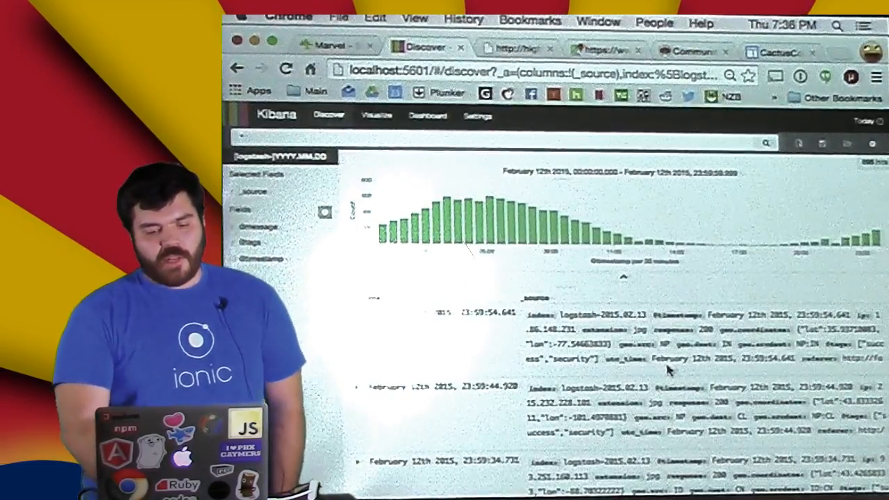
{"action": "mouse_move", "coordinate": [445, 206]}
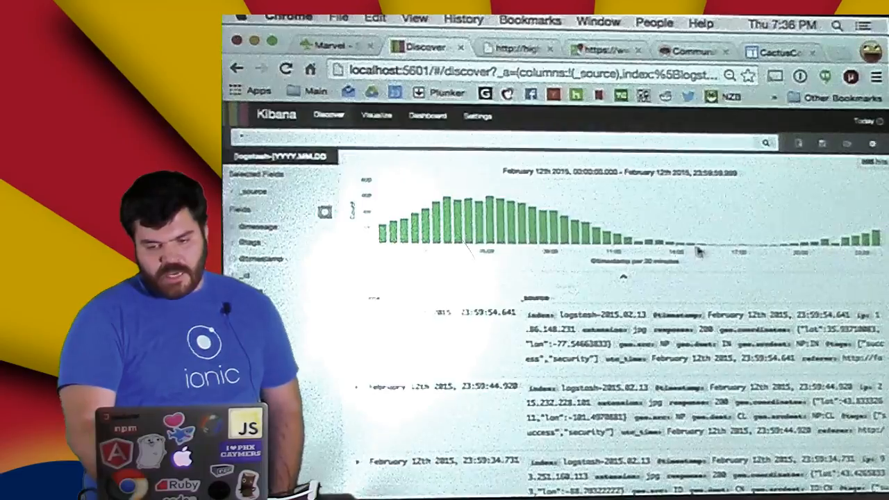
{"action": "mouse_move", "coordinate": [660, 247]}
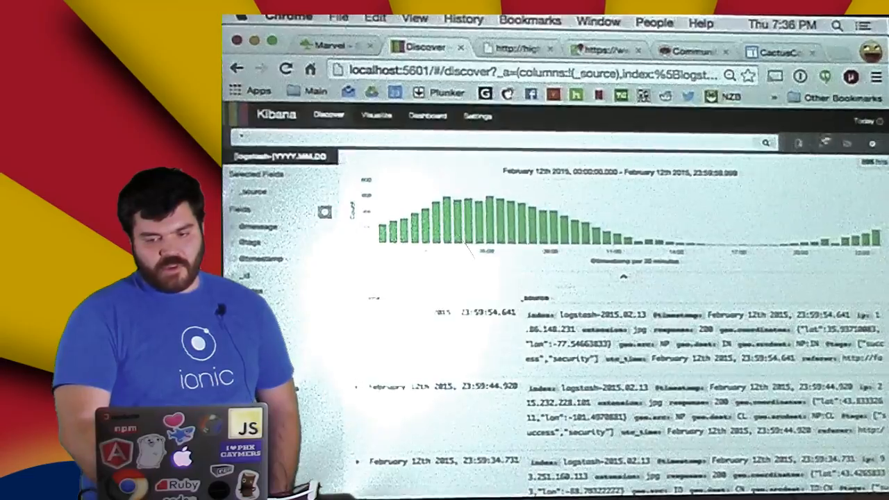
{"action": "left_click", "coordinate": [767, 143]}
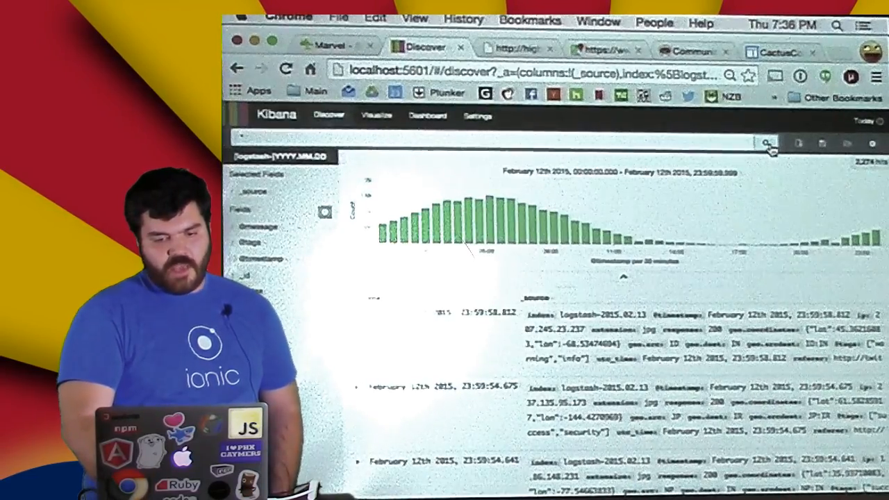
{"action": "mouse_move", "coordinate": [507, 234]}
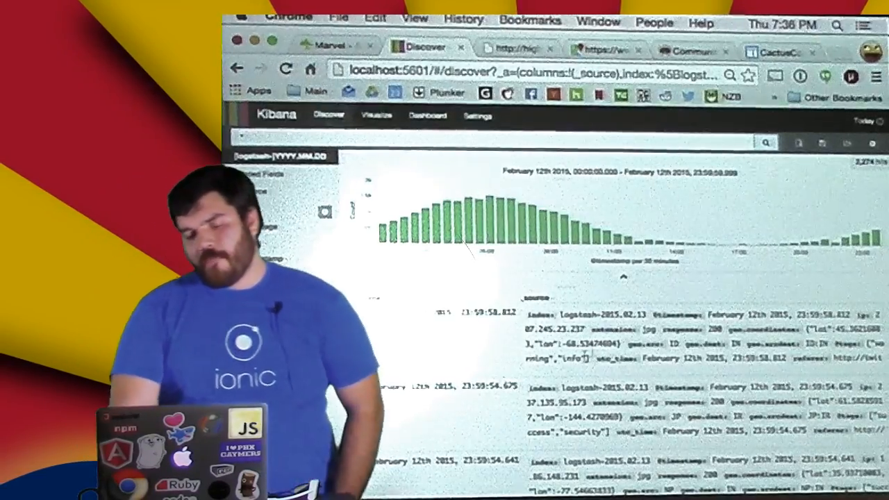
{"action": "scroll", "scroll_direction": "down", "scroll_amount": 3}
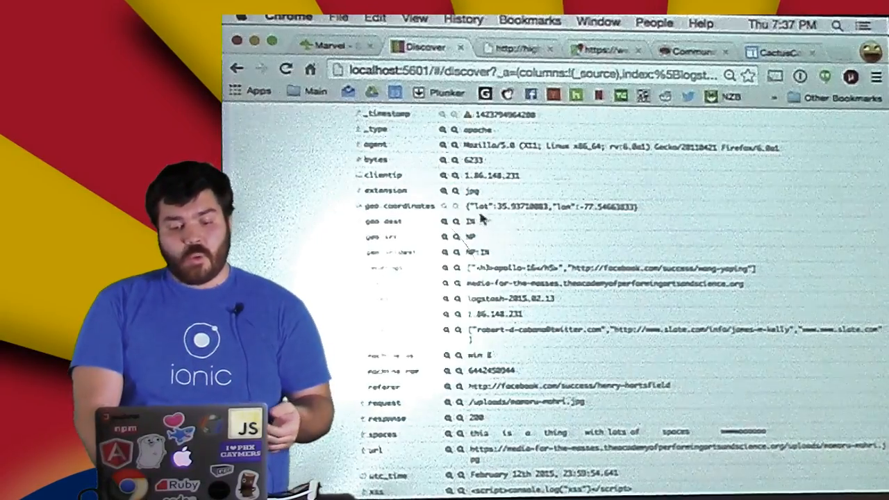
Step: Expand one log document to review its fields such as agent, bytes, clientip and extension
{"action": "double_click", "coordinate": [553, 206]}
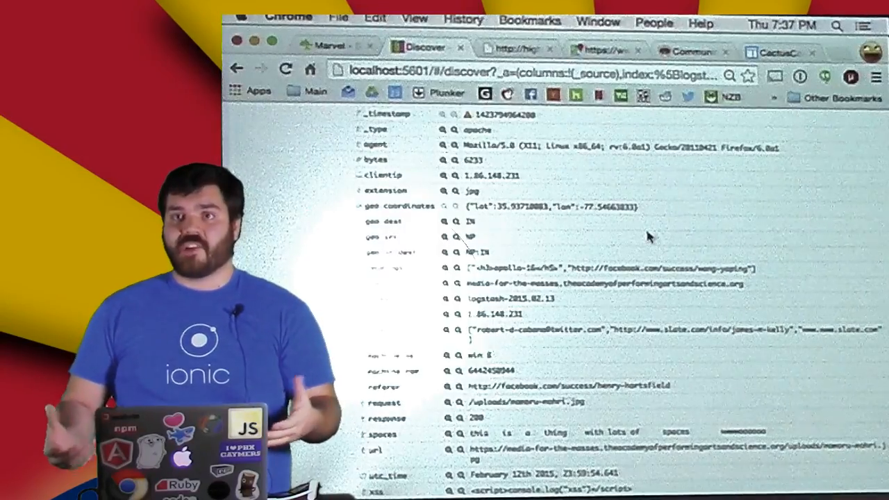
{"action": "scroll", "scroll_direction": "down", "scroll_amount": 3}
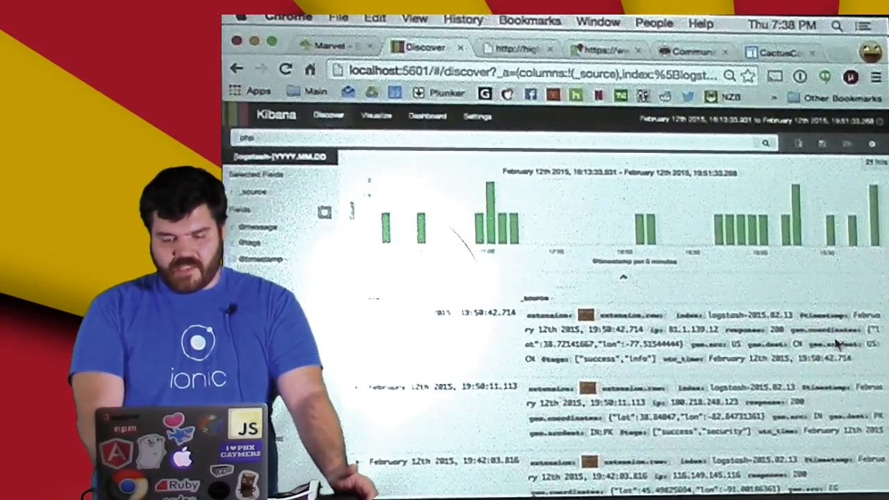
Step: Scroll through the php-filtered log documents in the results table
{"action": "scroll", "scroll_direction": "down", "scroll_amount": 3}
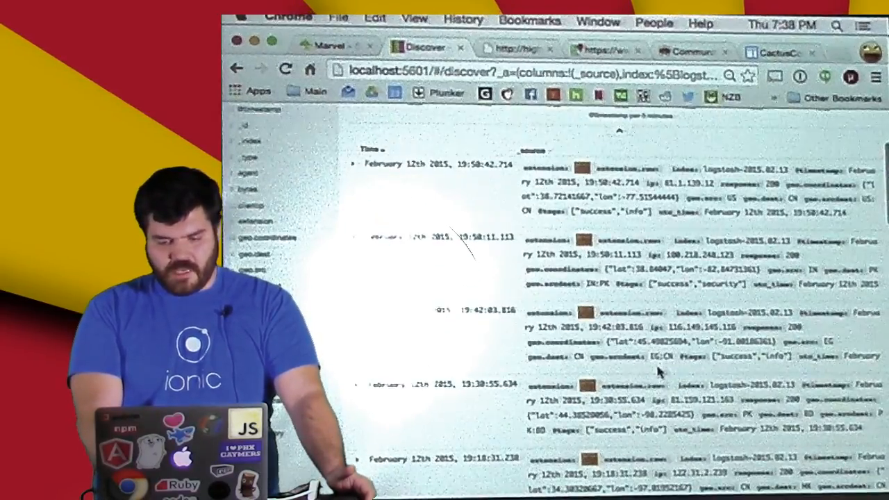
{"action": "scroll", "scroll_direction": "down", "scroll_amount": 3}
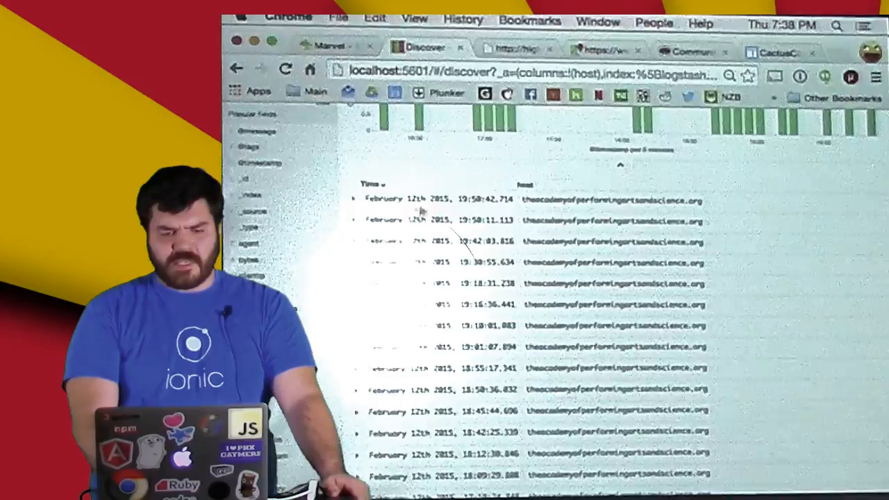
Step: Clear the php query so all requests show with host and extension columns, and begin saving the search
{"action": "left_click", "coordinate": [354, 197]}
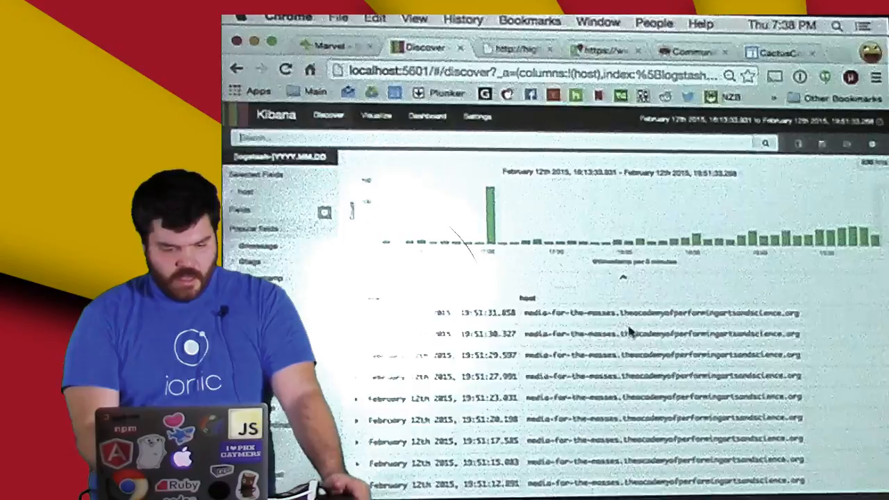
{"action": "scroll", "scroll_direction": "down", "scroll_amount": 3}
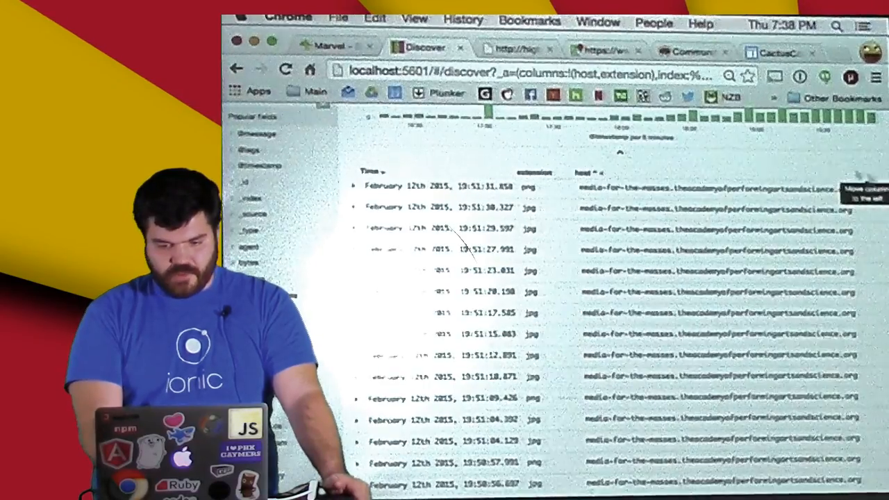
{"action": "scroll", "scroll_direction": "down", "scroll_amount": 3}
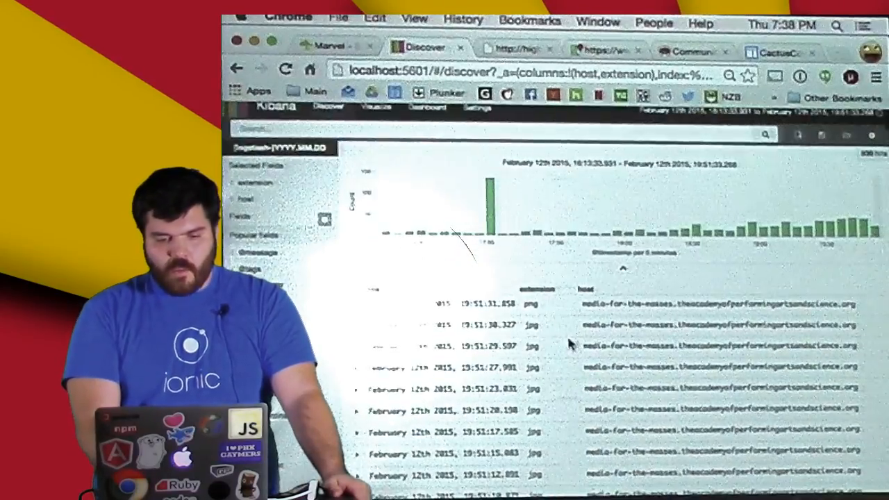
{"action": "left_click", "coordinate": [822, 144]}
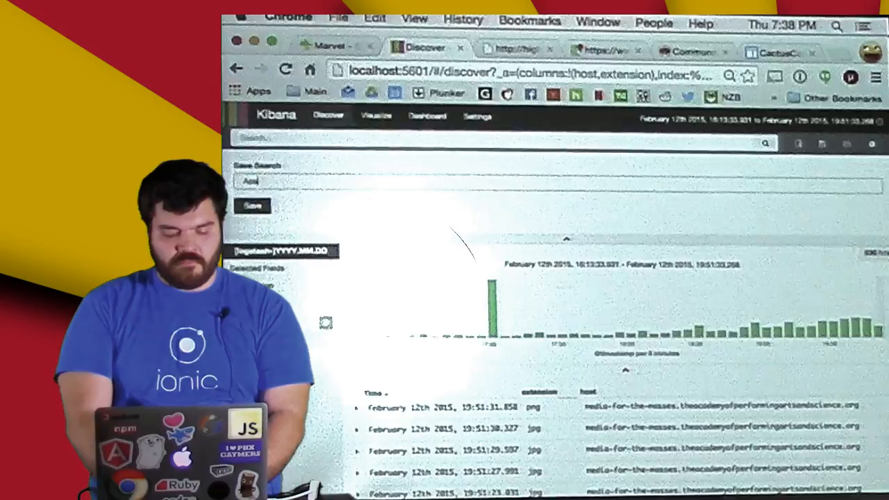
Step: Save the current search under the name Apache Logs
{"action": "left_click", "coordinate": [251, 206]}
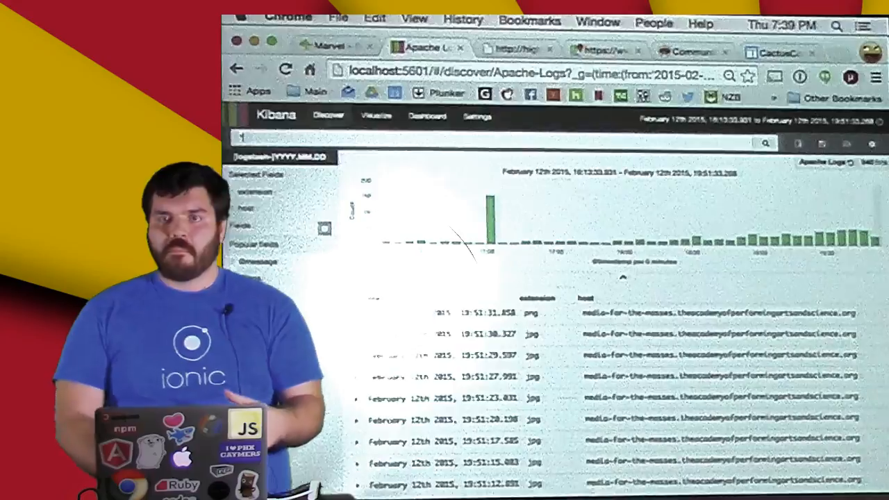
{"action": "mouse_move", "coordinate": [381, 177]}
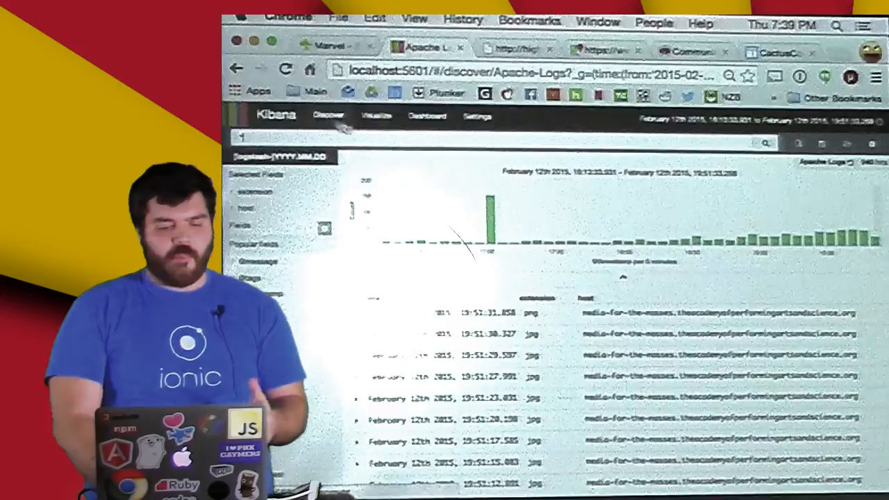
Step: Start a new vertical bar chart visualization from the Visualize page
{"action": "left_click", "coordinate": [376, 115]}
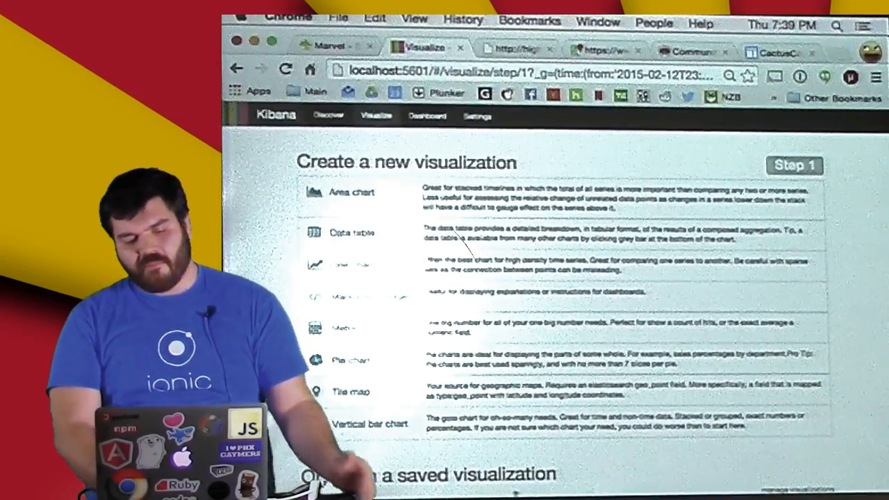
{"action": "scroll", "scroll_direction": "down", "scroll_amount": 3}
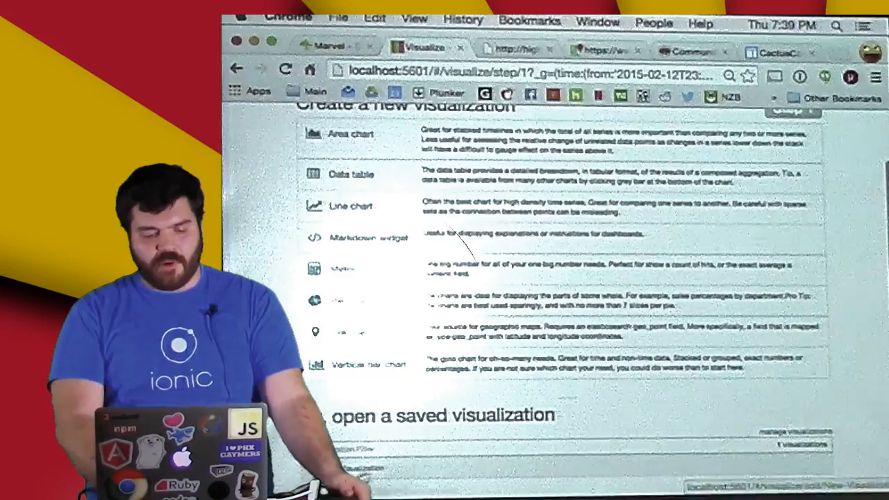
{"action": "left_click", "coordinate": [362, 364]}
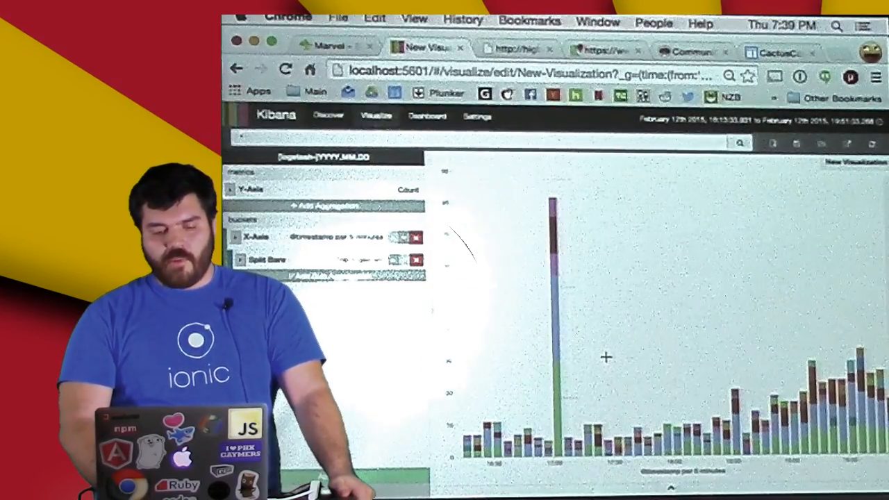
Step: Save the stacked bar chart under the title Request Count by Extension
{"action": "type", "text": "1"}
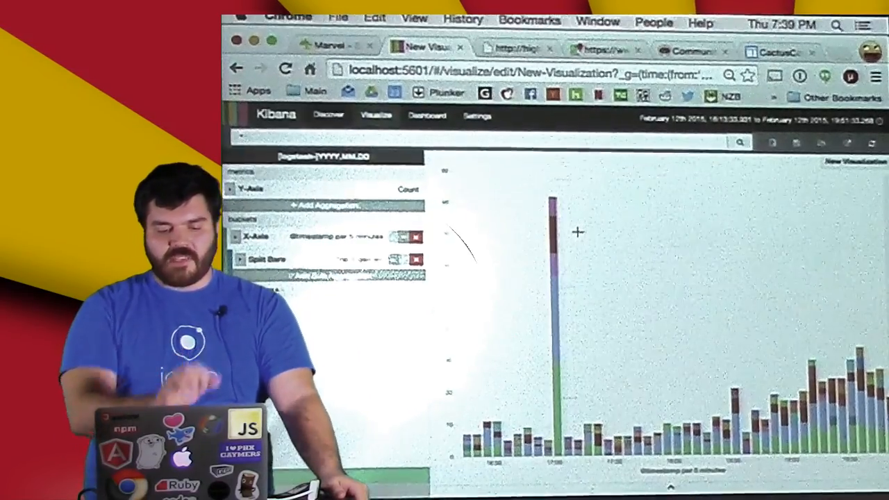
{"action": "type", "text": "1"}
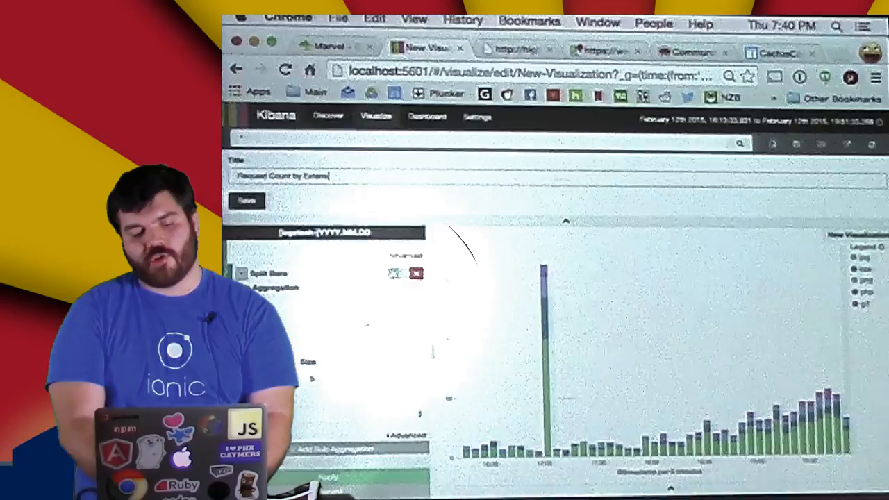
{"action": "left_click", "coordinate": [248, 200]}
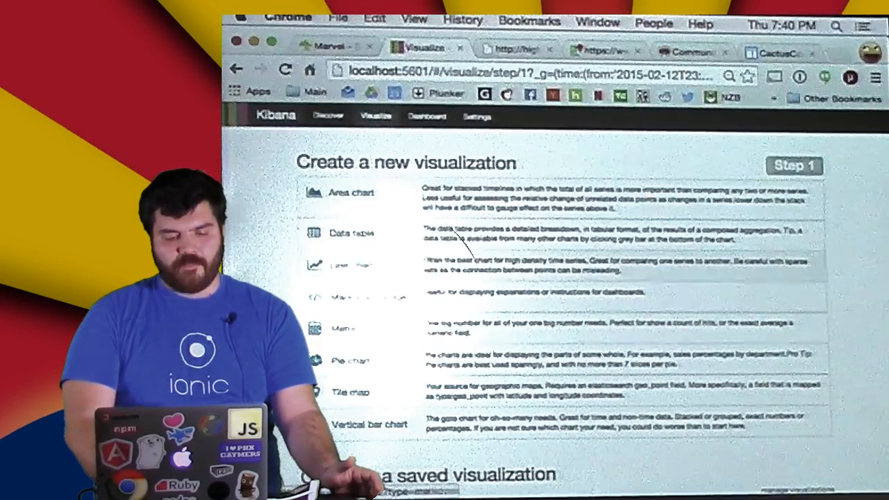
Step: Start a new pie chart visualization showing total counts
{"action": "left_click", "coordinate": [350, 361]}
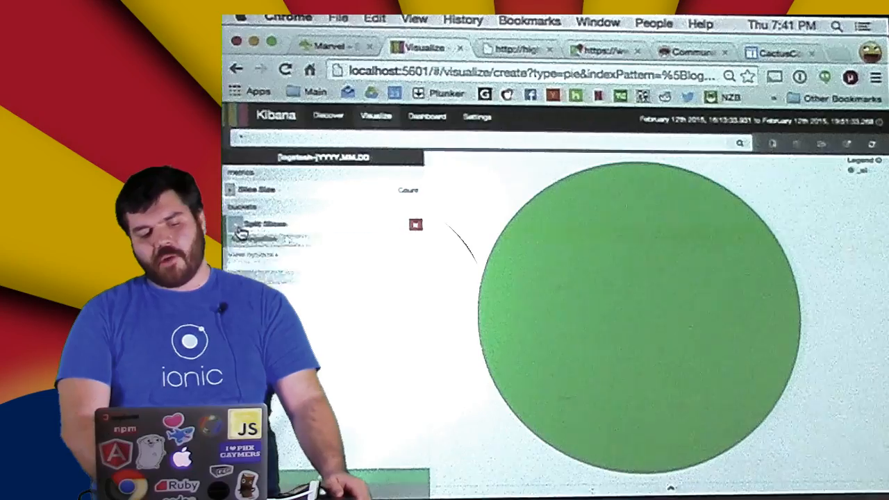
Step: Split the pie into slices with a Terms aggregation on the host field and apply it
{"action": "left_click", "coordinate": [266, 224]}
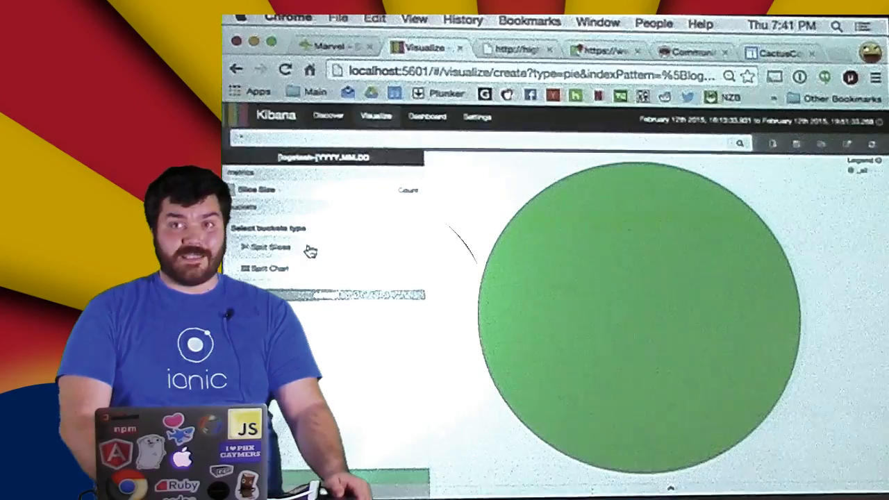
{"action": "left_click", "coordinate": [267, 248]}
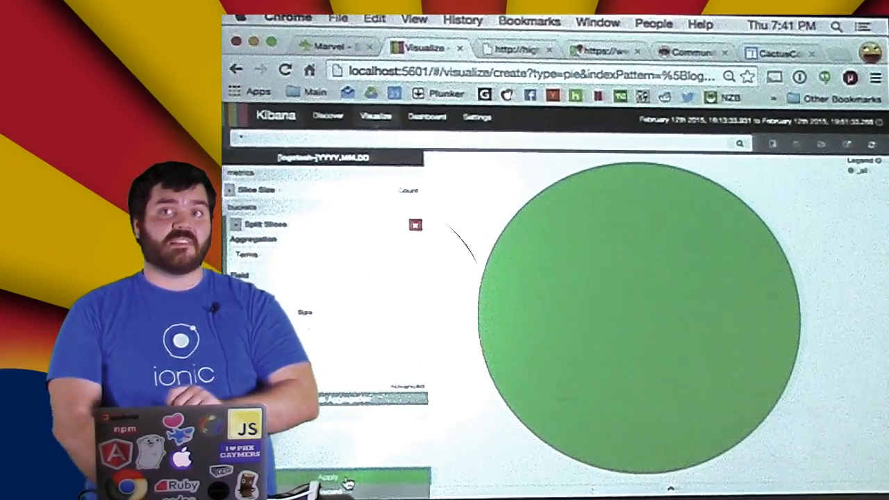
{"action": "left_click", "coordinate": [327, 478]}
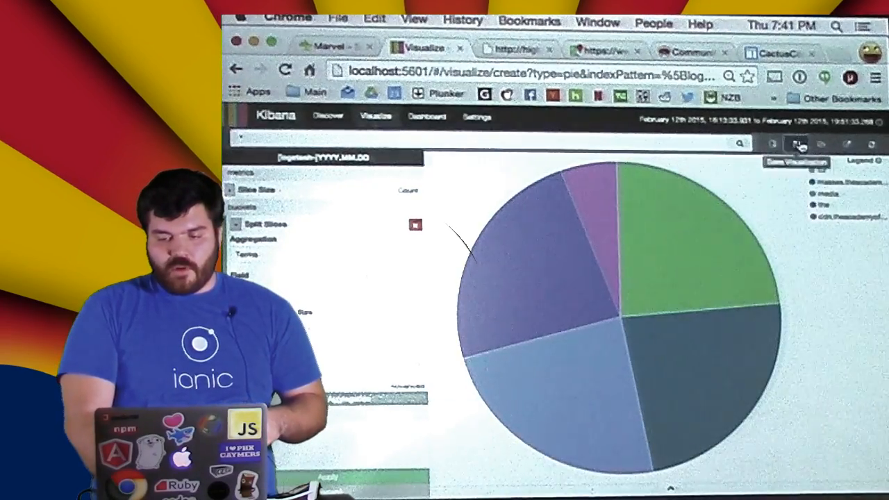
Step: Save the pie chart visualization as Requests by Host
{"action": "left_click", "coordinate": [797, 143]}
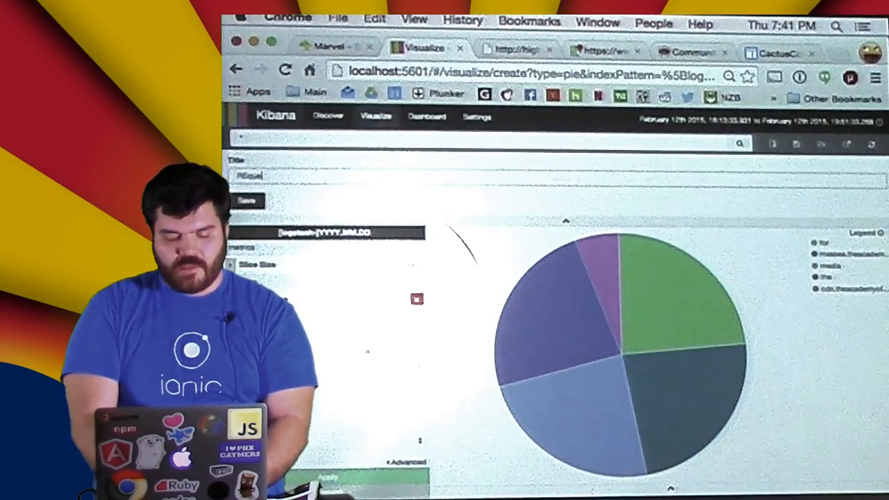
{"action": "type", "text": "Requests by Host"}
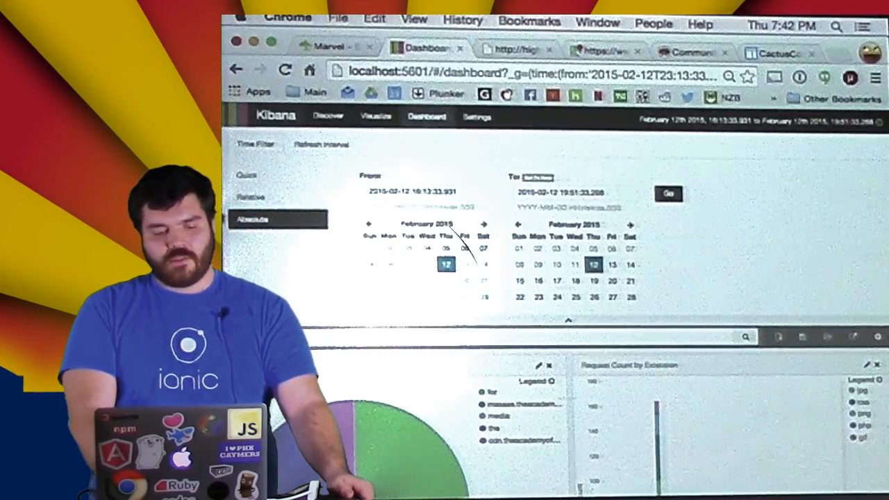
Step: Limit the dashboard's time range to the Last 15 minutes quick preset
{"action": "left_click", "coordinate": [247, 175]}
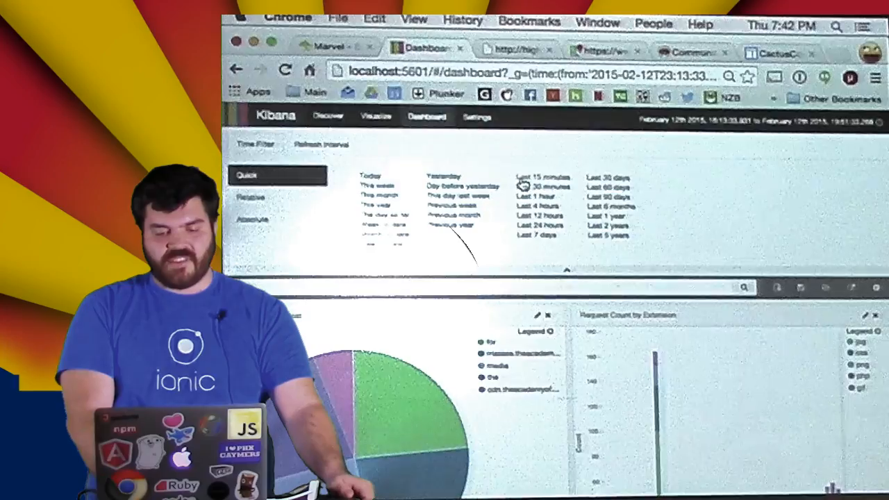
{"action": "left_click", "coordinate": [542, 177]}
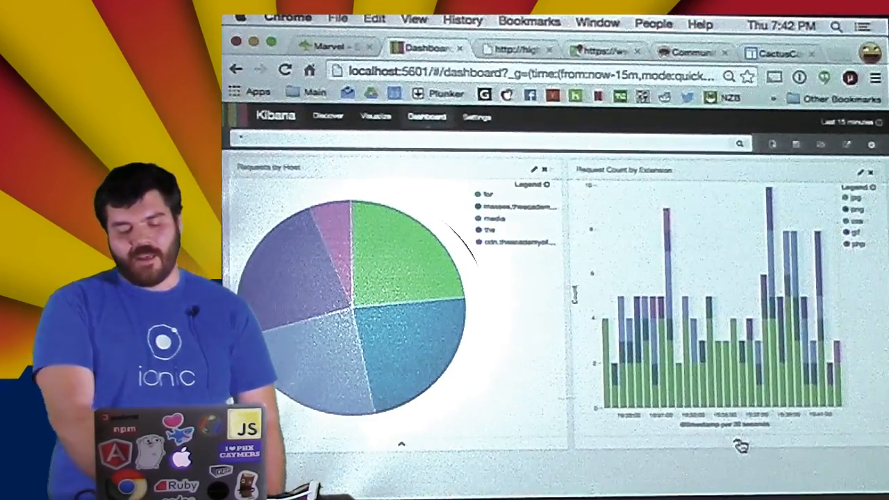
Step: Bring the Request Count by Extension bar chart into its editor to inspect its raw response
{"action": "left_click", "coordinate": [589, 210]}
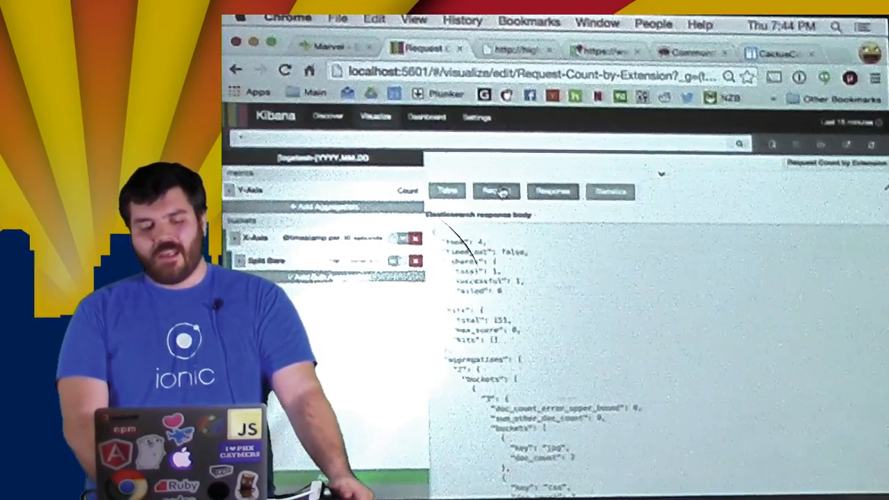
Step: Inspect the Request query behind the extension chart before returning to the stacked bars
{"action": "left_click", "coordinate": [496, 191]}
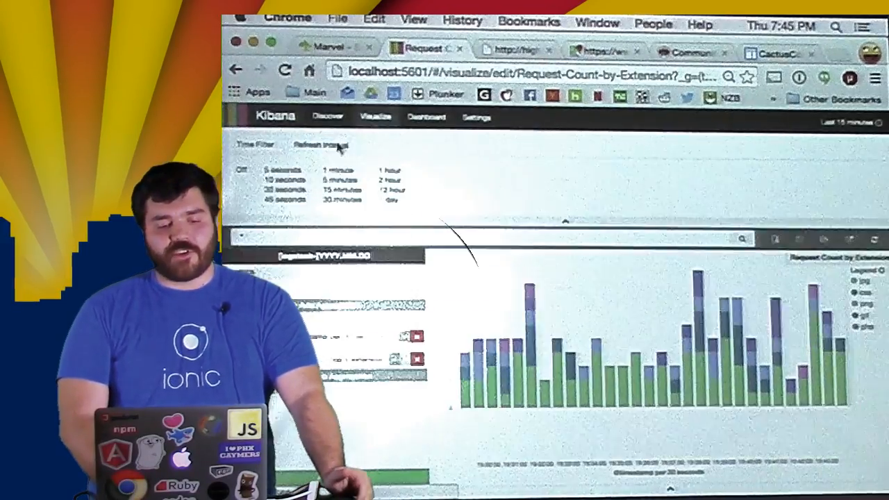
Step: Set the chart's auto-refresh interval to 5 minutes, then tighten it to 5 seconds
{"action": "left_click", "coordinate": [339, 179]}
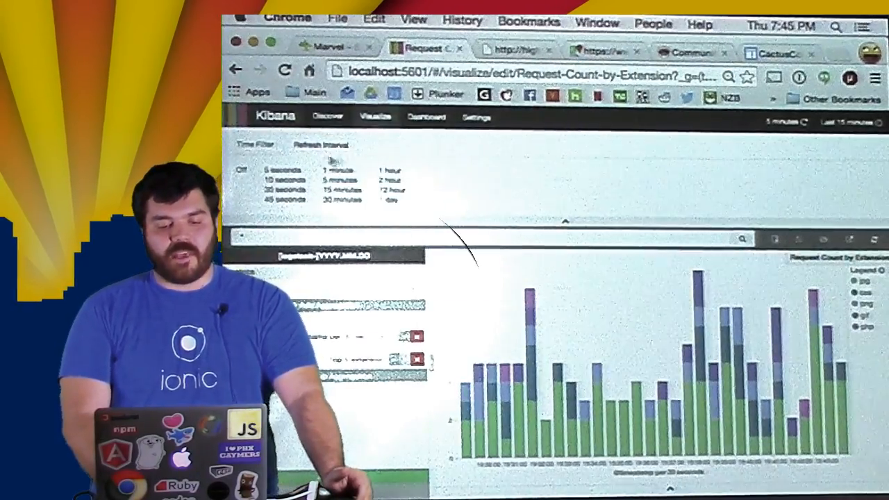
{"action": "left_click", "coordinate": [274, 169]}
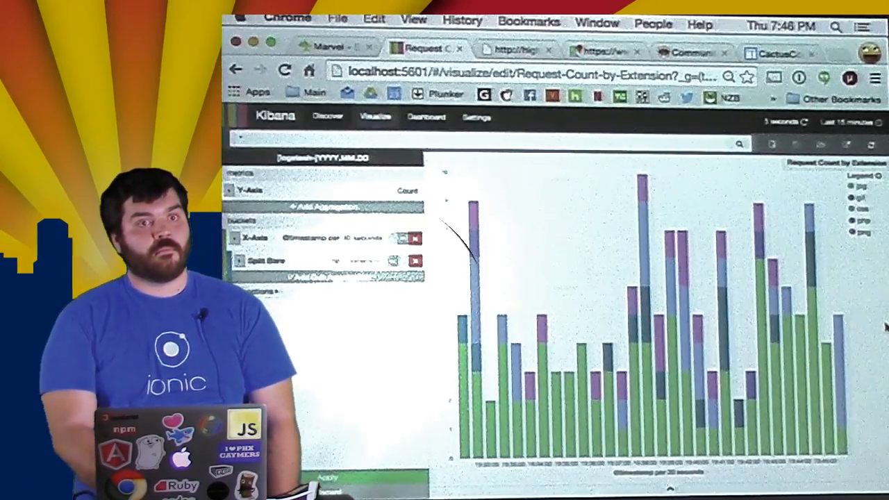
Step: Return to the dashboard with both charts refreshing, then start a fresh Chrome tab
{"action": "left_click", "coordinate": [425, 116]}
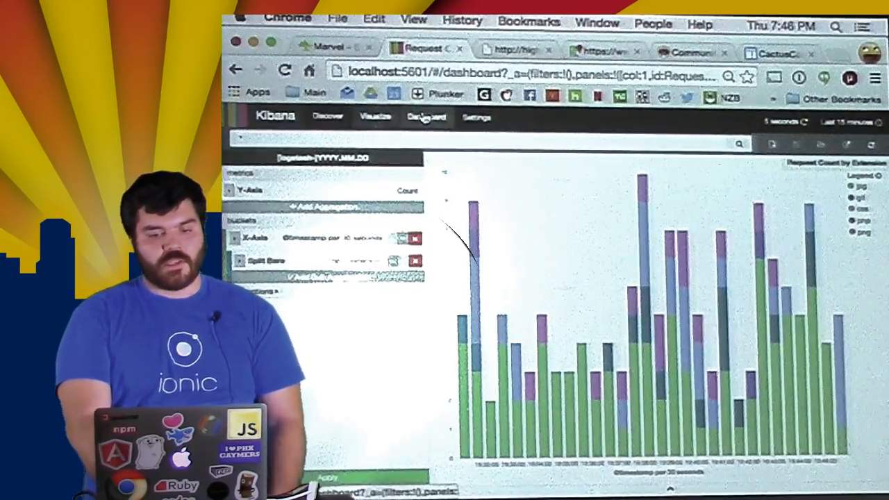
{"action": "left_click", "coordinate": [425, 117]}
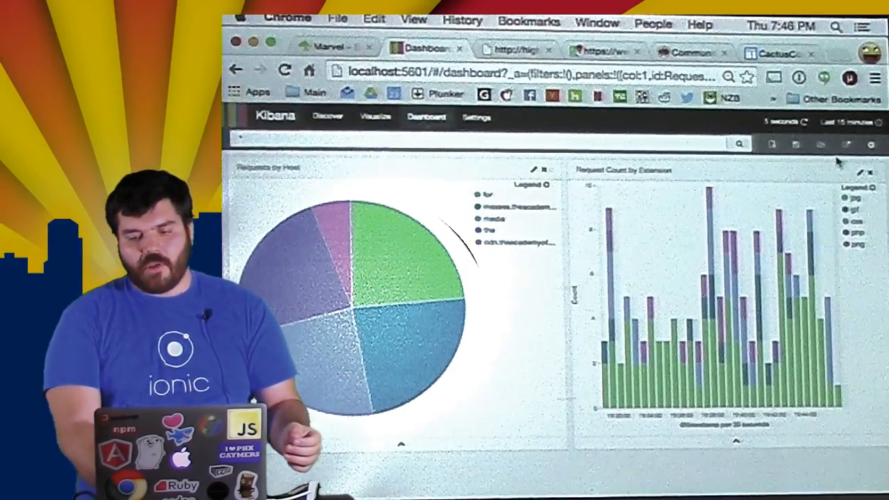
{"action": "left_click", "coordinate": [848, 144]}
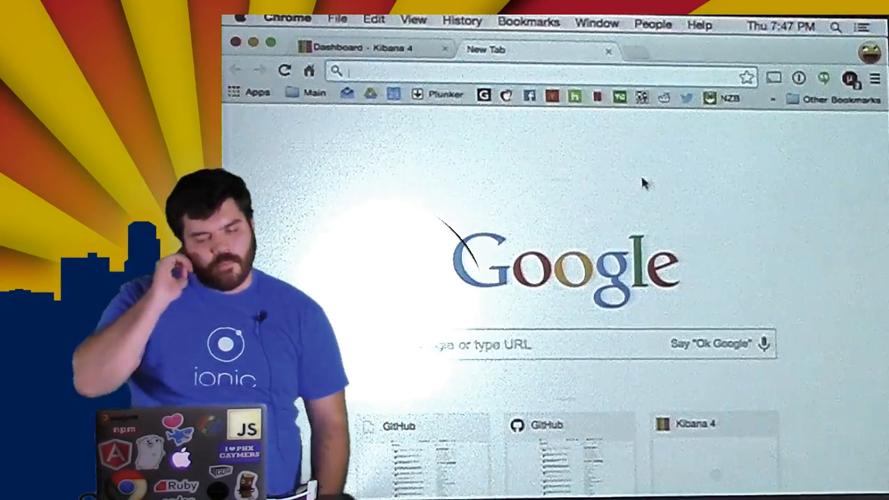
Step: Show the iChrome start page in the new tab and scroll to the embedded Average bytes chart
{"action": "left_click", "coordinate": [870, 53]}
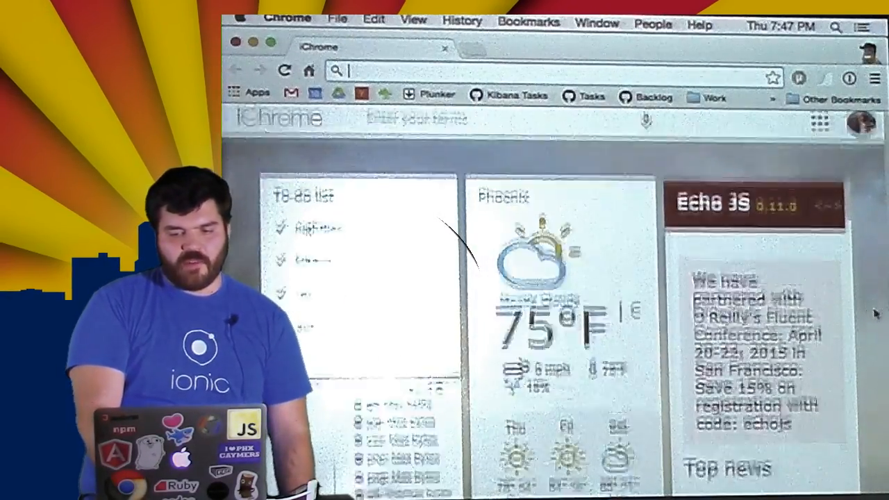
{"action": "scroll", "scroll_direction": "down", "scroll_amount": 3}
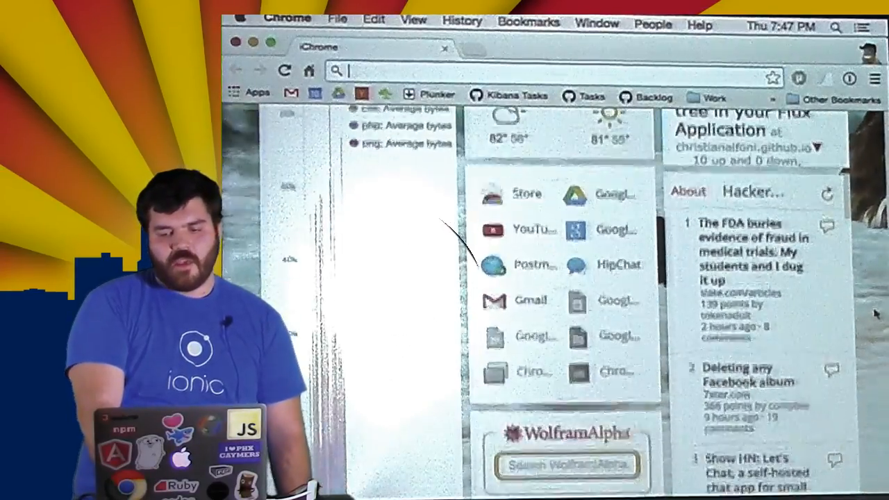
{"action": "scroll", "scroll_direction": "down", "scroll_amount": 3}
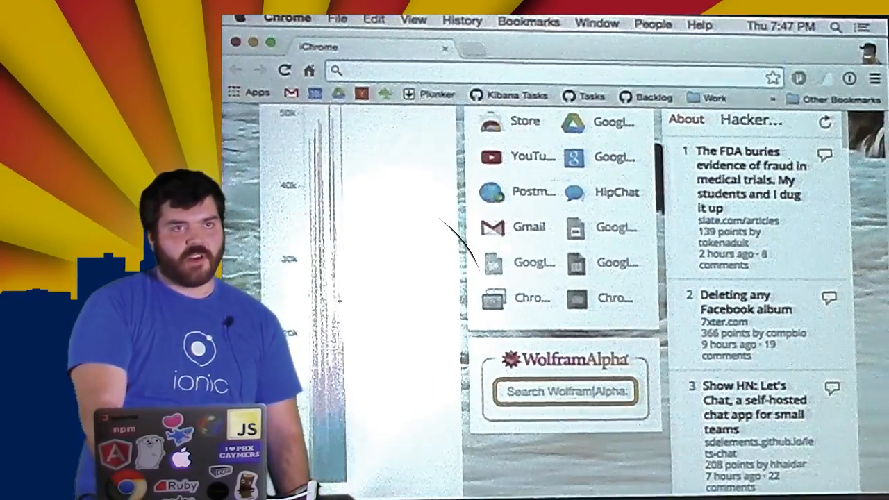